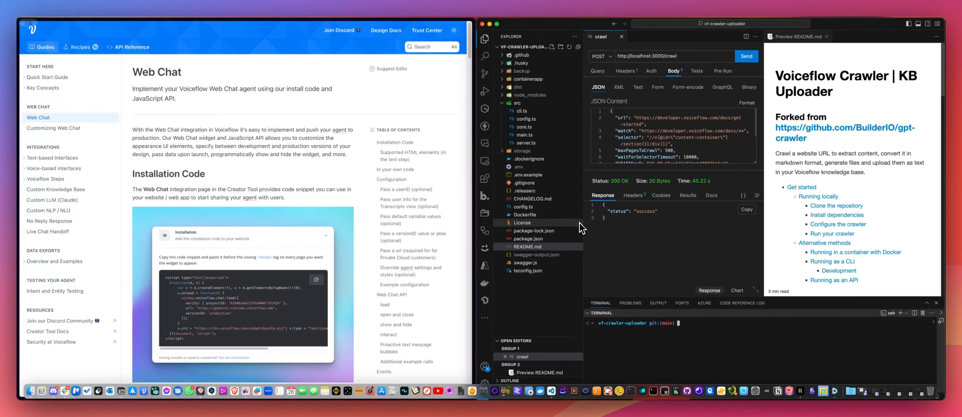
mouse_move(582, 227)
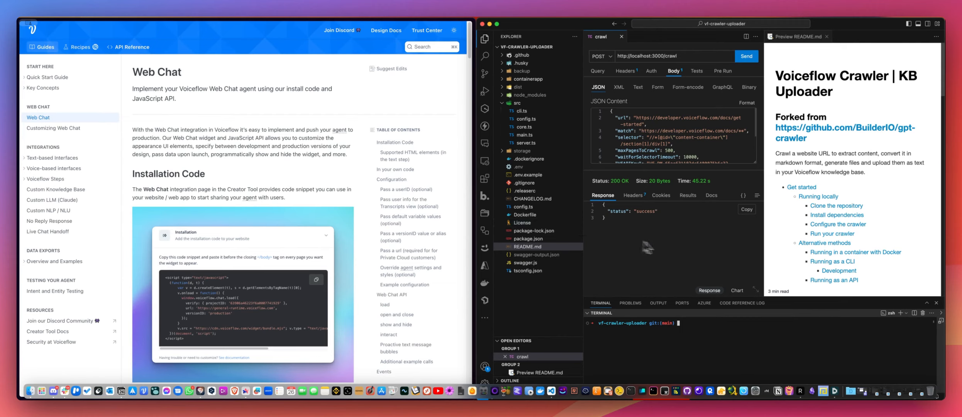
mouse_move(683, 251)
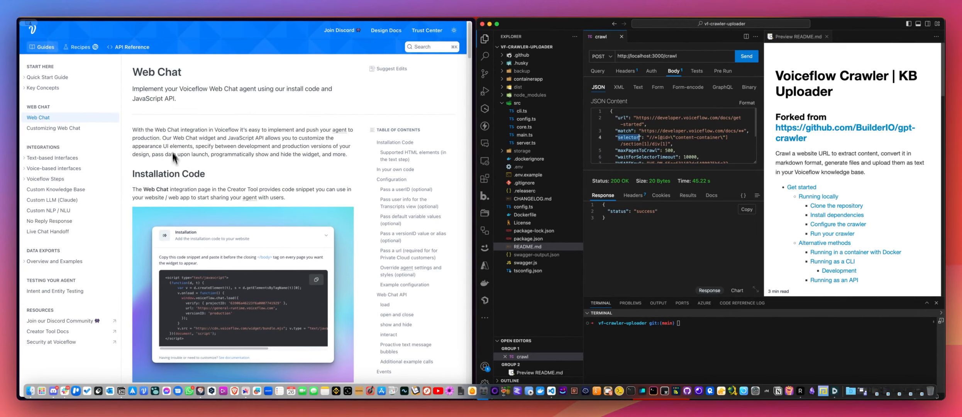
mouse_move(267, 188)
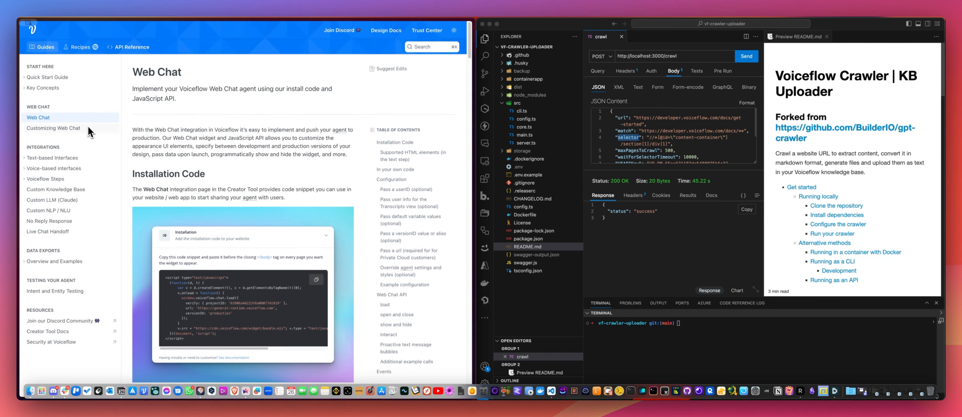
mouse_move(82, 323)
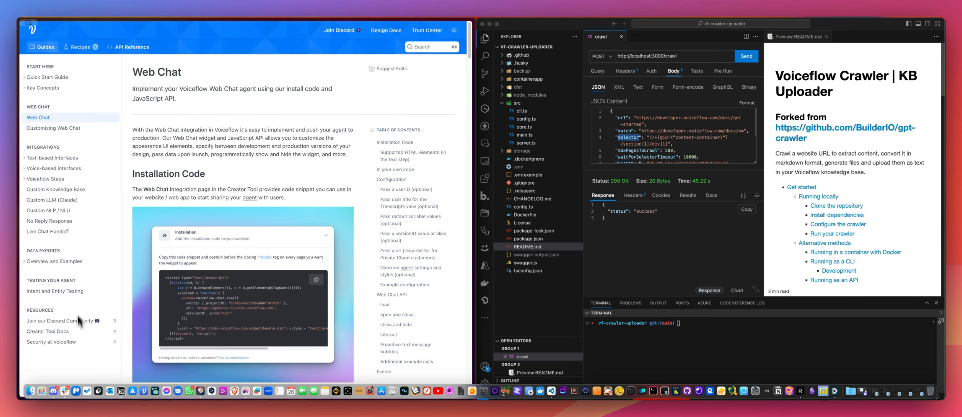
mouse_move(77, 323)
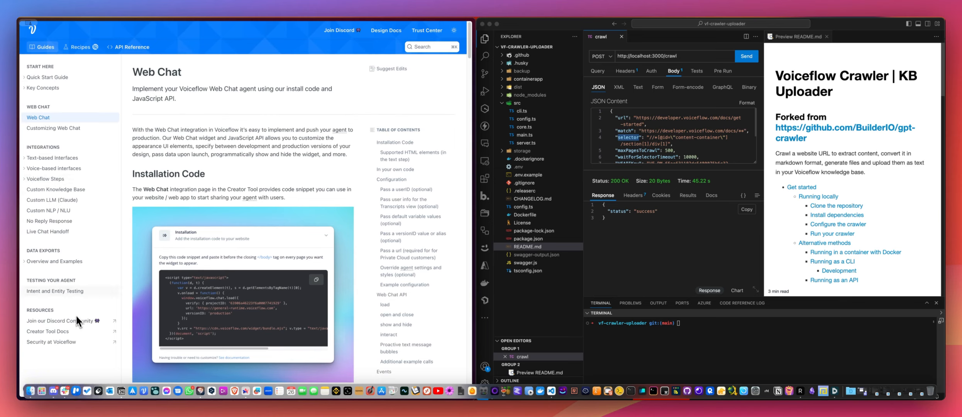
Step: Inspect the Web Chat docs page's content-container markup in the DevTools Elements panel
scroll("down", 3)
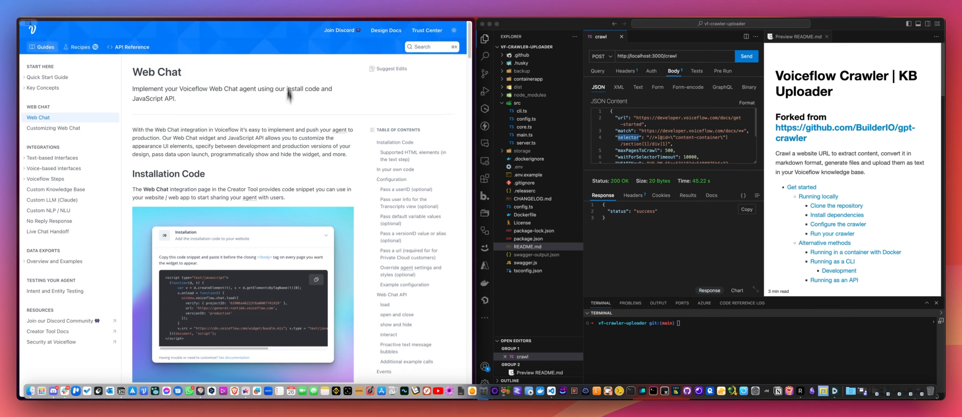
scroll("down", 3)
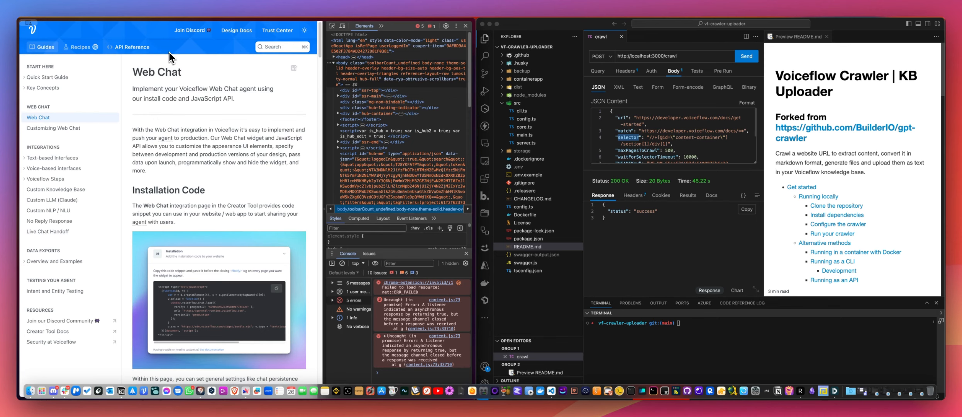
mouse_move(56, 127)
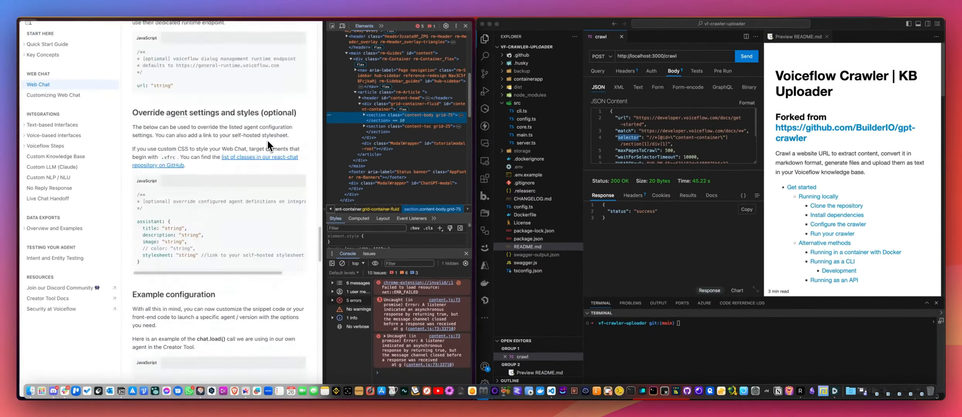
scroll("down", 3)
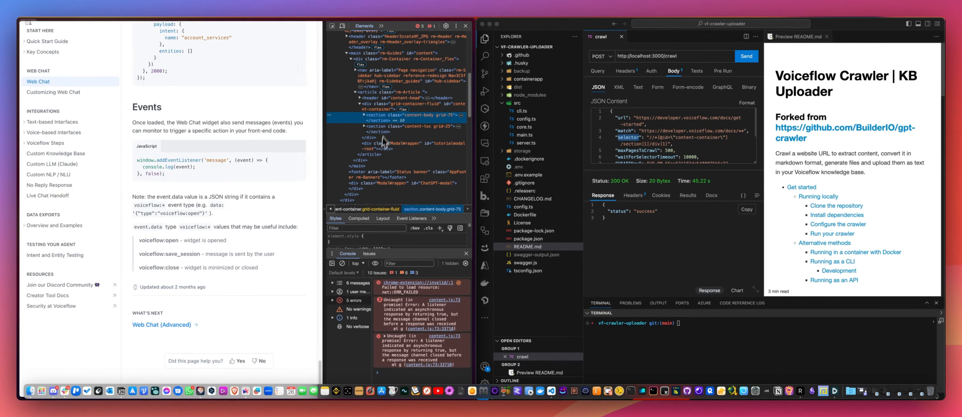
mouse_move(161, 291)
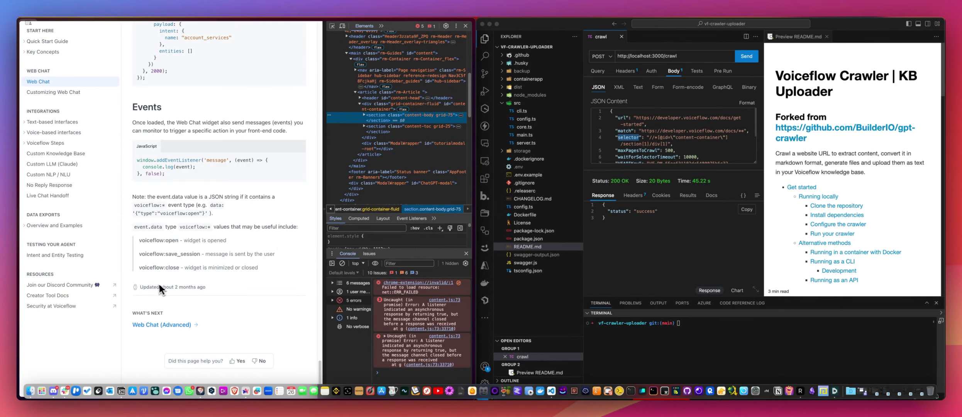
mouse_move(258, 276)
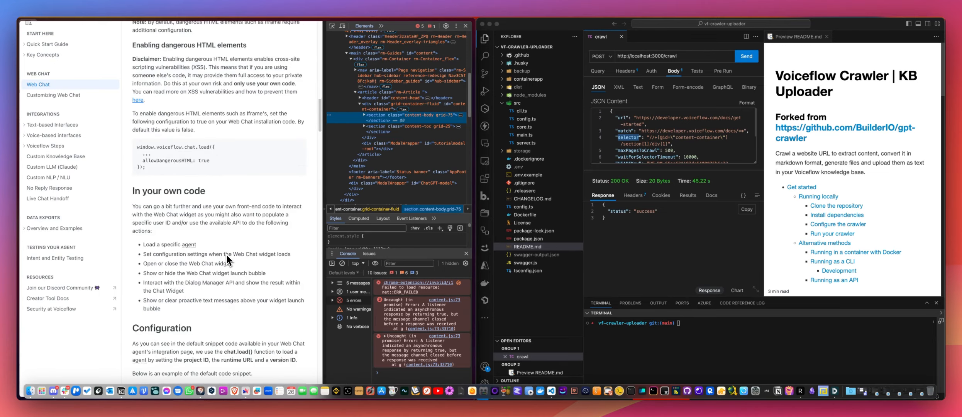
left_click(37, 84)
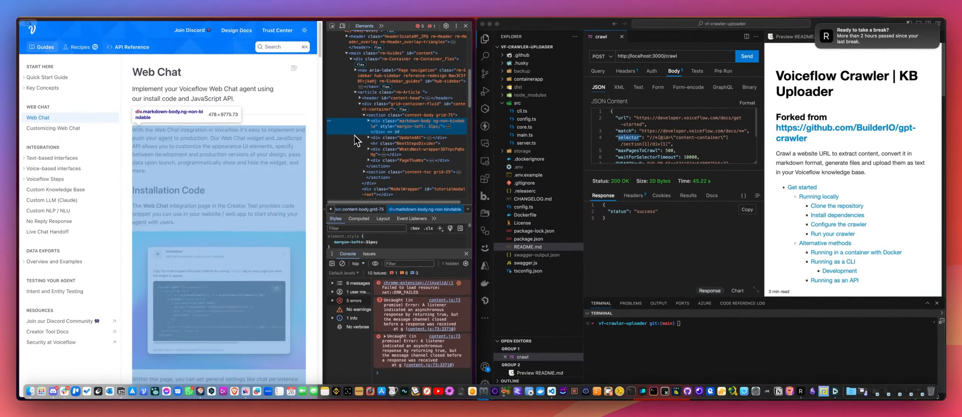
scroll("down", 3)
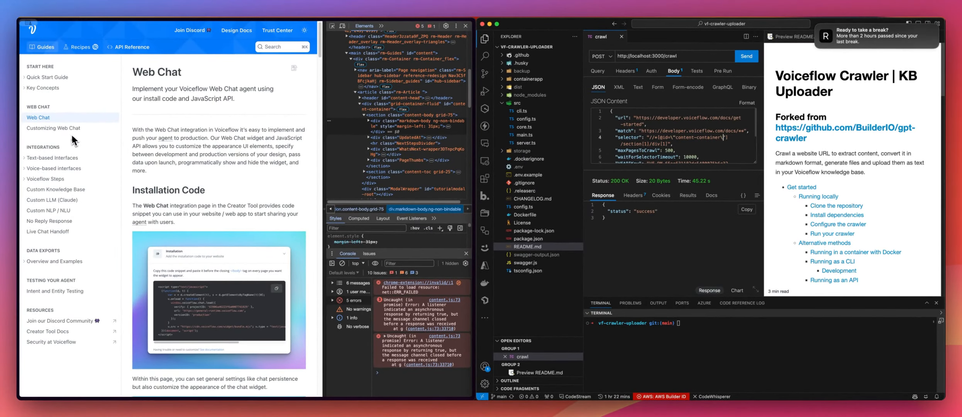
Step: Switch the docs page to the Customizing Web Chat guide from the sidebar
left_click(53, 127)
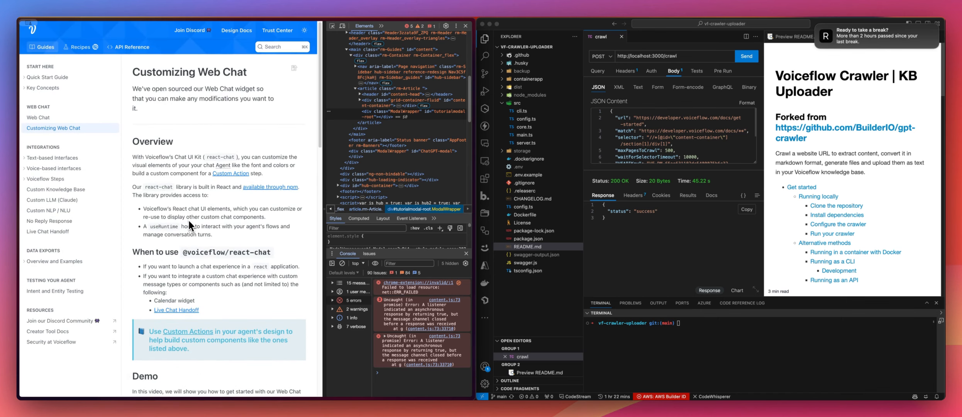
mouse_move(625, 147)
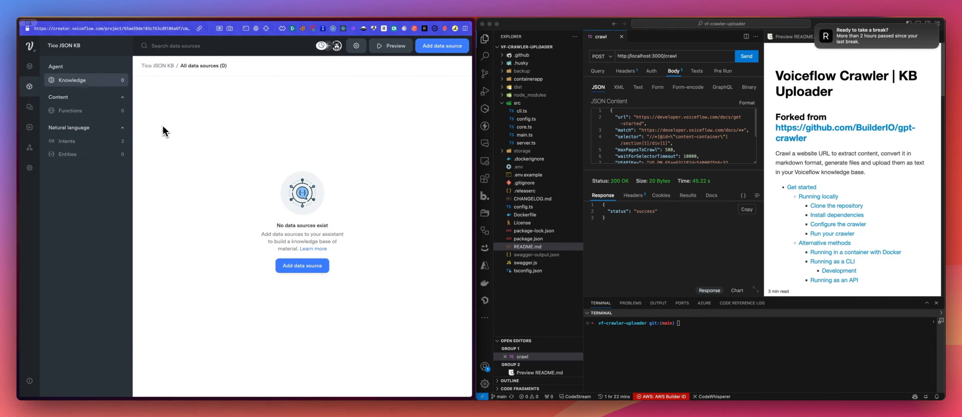
mouse_move(227, 143)
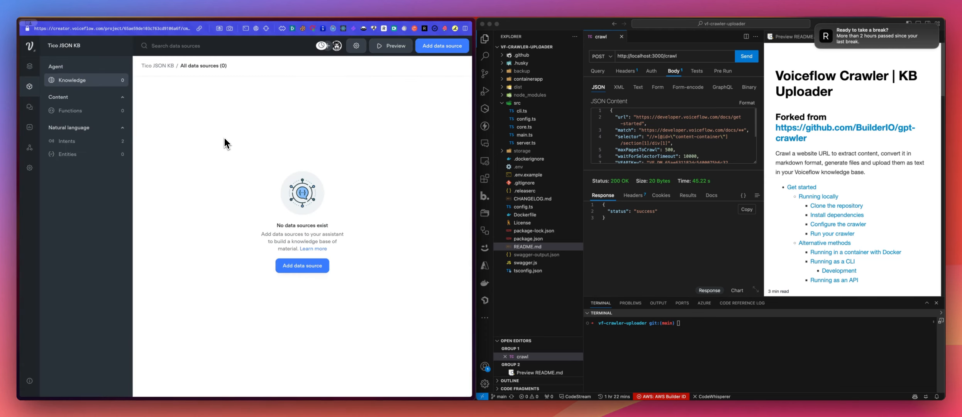
mouse_move(211, 144)
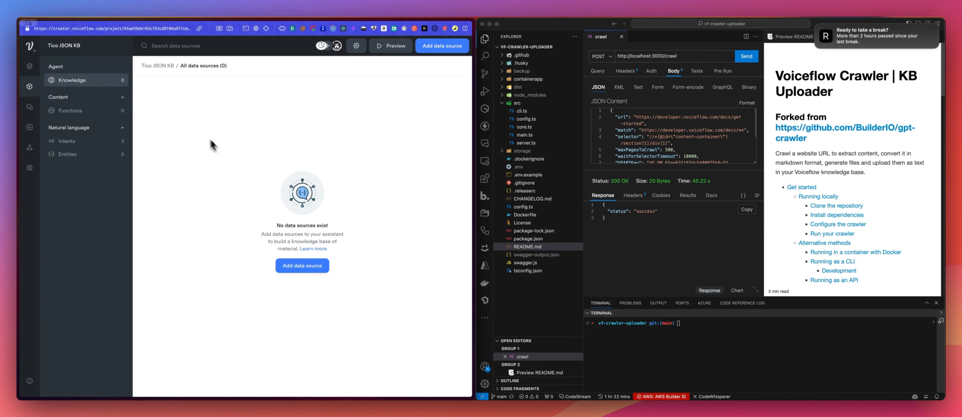
mouse_move(667, 225)
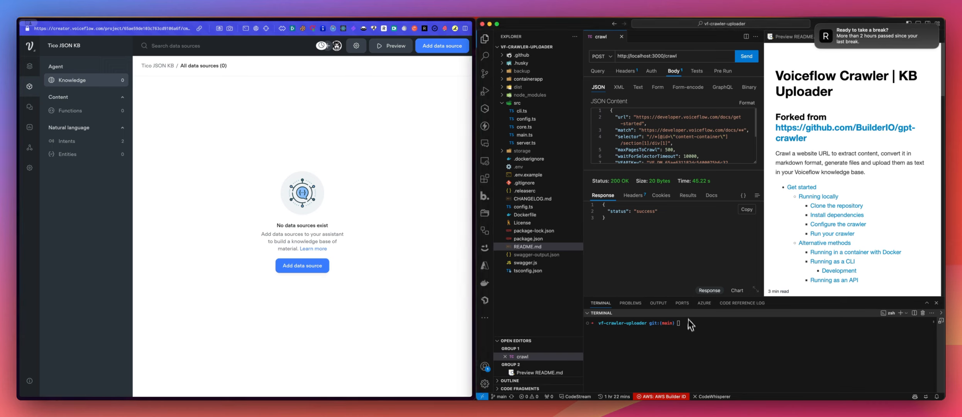
Step: Review the README's API server run method and start the crawler with npm run start:server
scroll("down", 3)
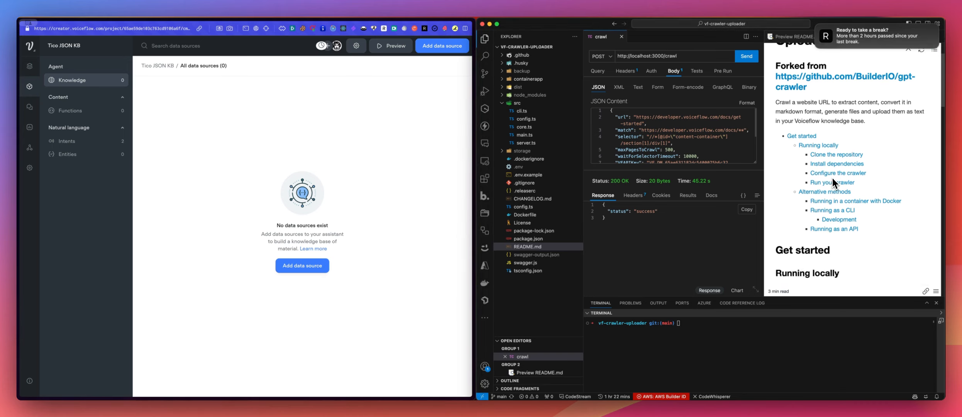
scroll("down", 3)
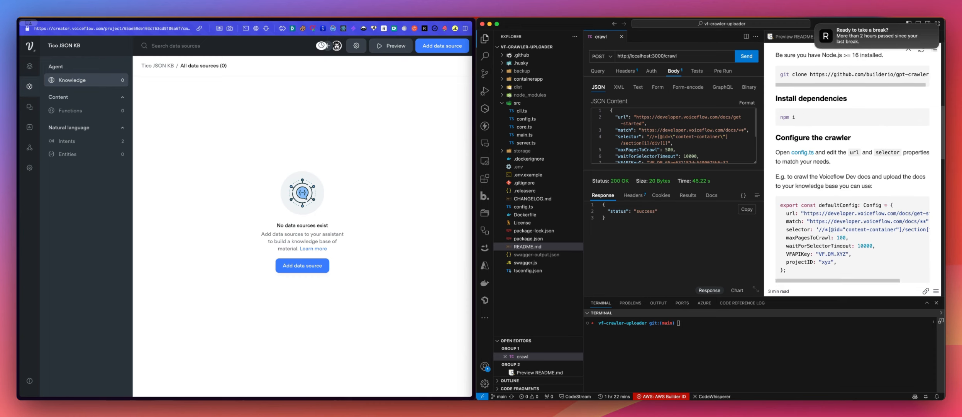
scroll("down", 3)
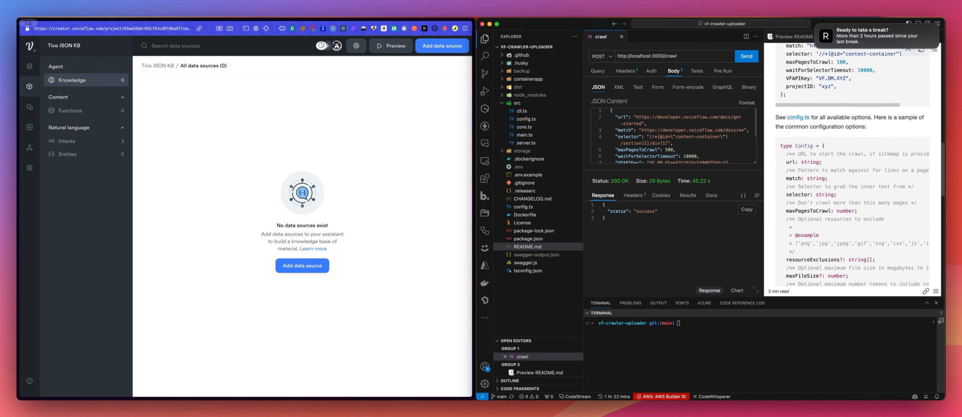
scroll("down", 3)
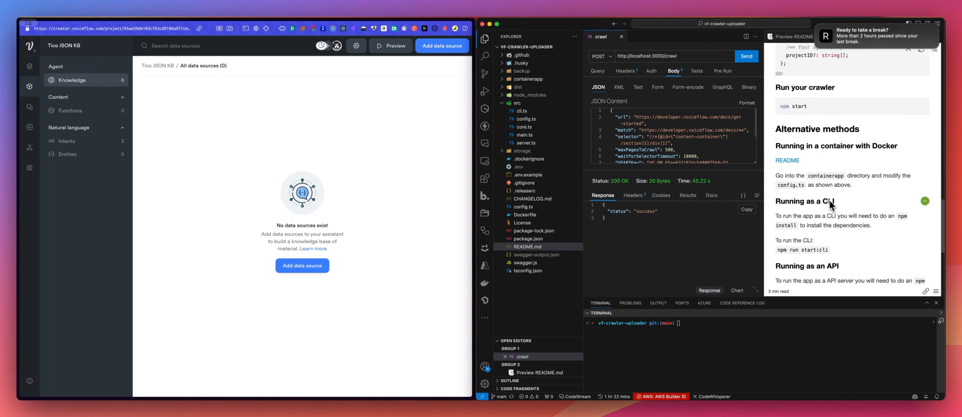
scroll("down", 3)
type("npm run start:server")
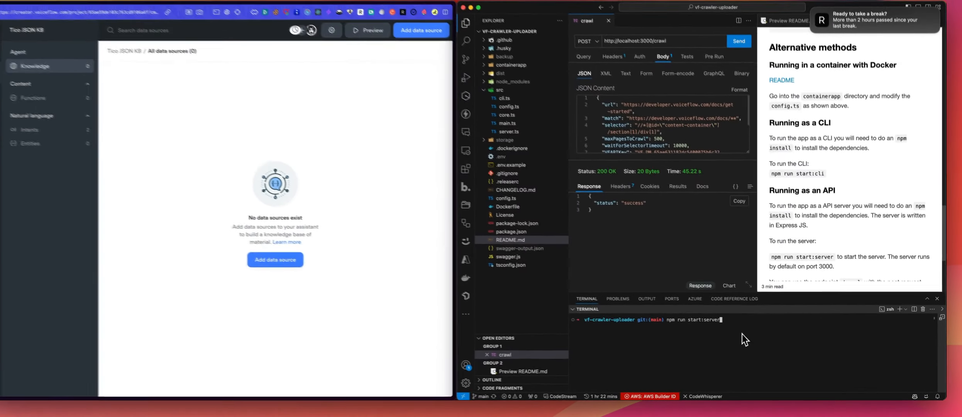
key("Enter")
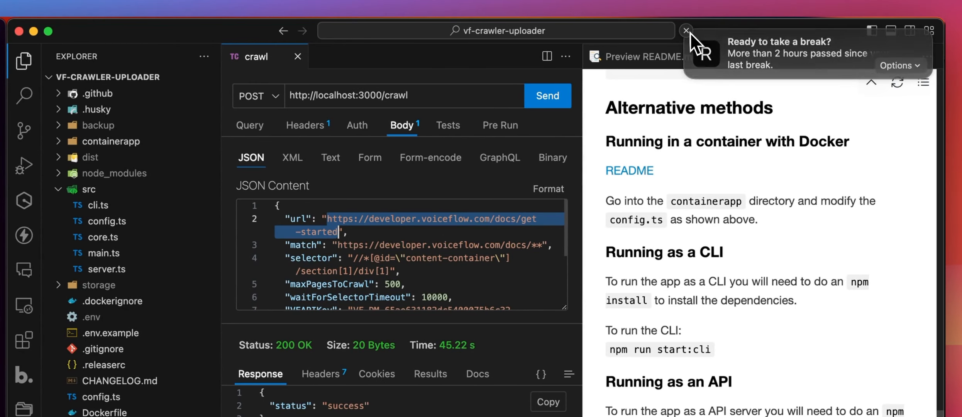
Step: In the Thunder Client crawl request body, change maxPagesToCrawl from 500 to 300
left_click(686, 30)
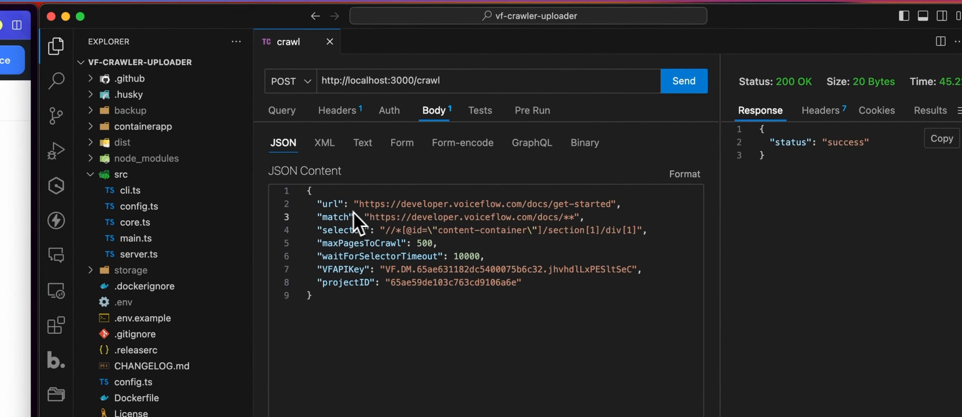
left_click_drag(373, 217, 577, 217)
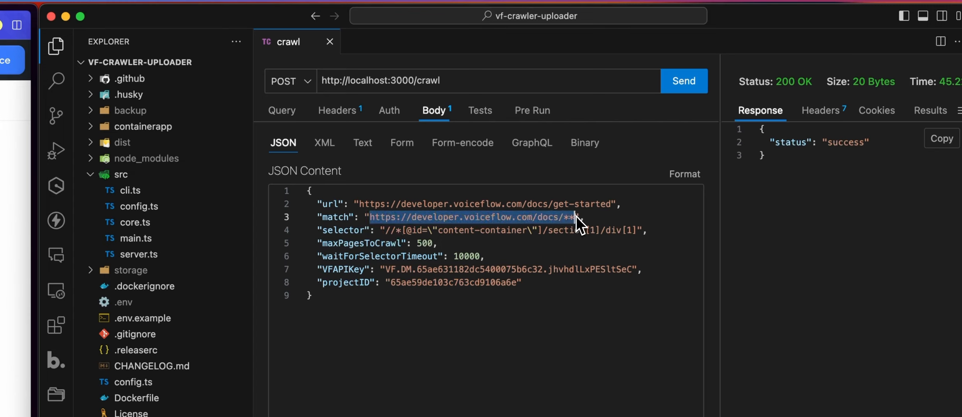
mouse_move(606, 219)
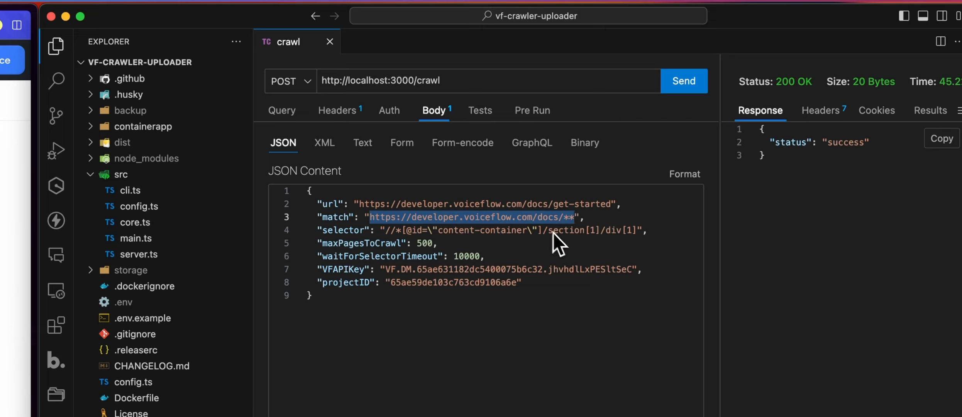
mouse_move(553, 232)
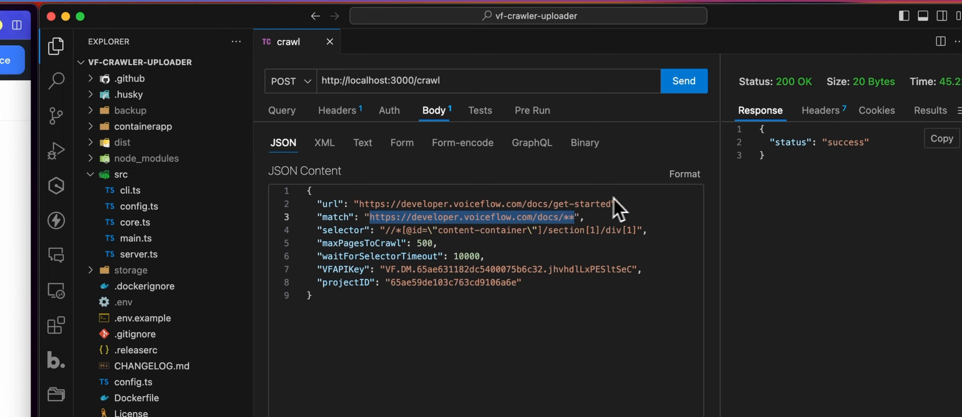
mouse_move(543, 222)
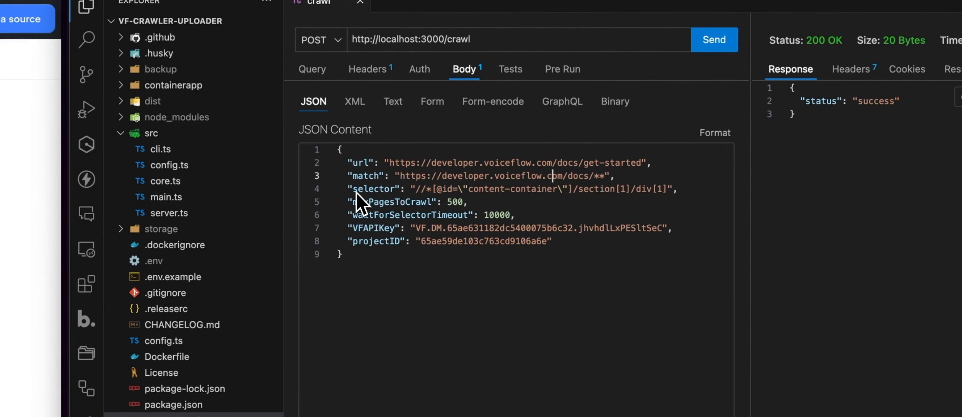
double_click(373, 188)
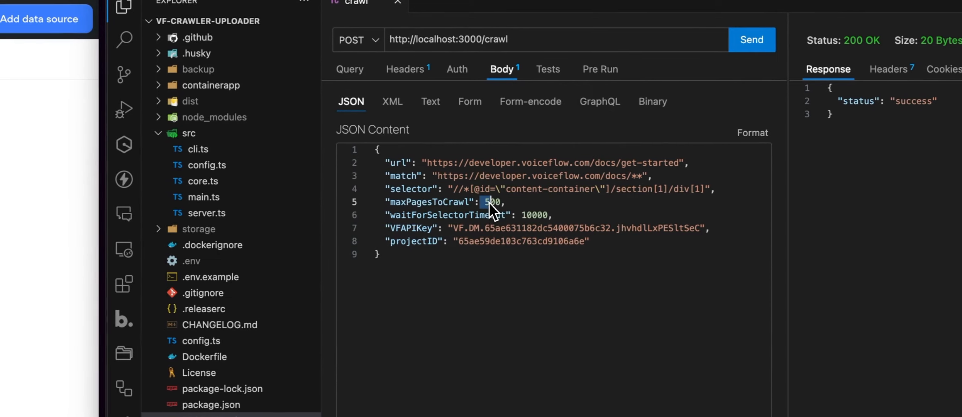
type("300")
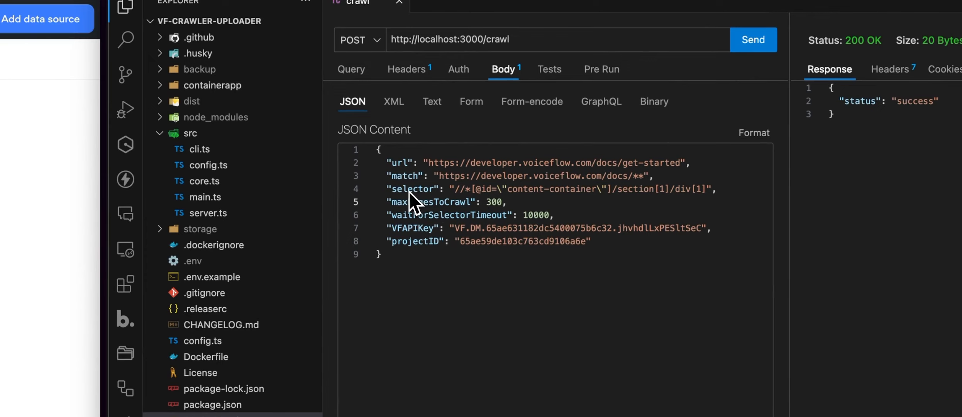
mouse_move(484, 193)
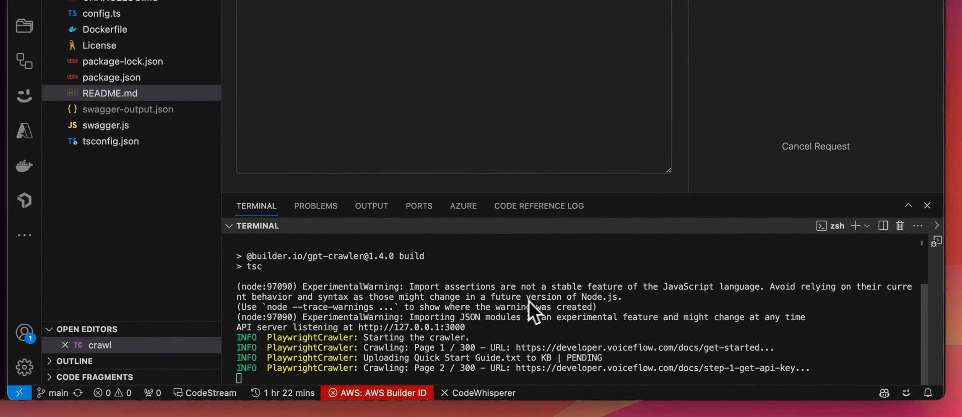
Step: Follow the terminal log as the crawler works through the Voiceflow docs pages
scroll("down", 3)
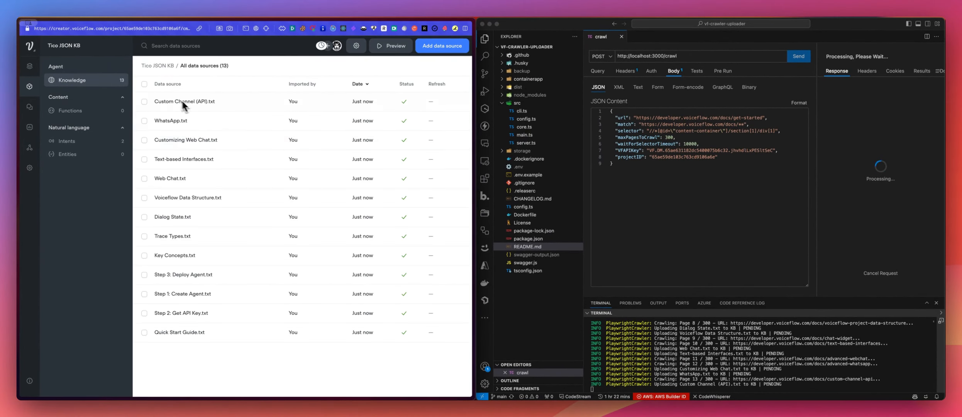
mouse_move(213, 124)
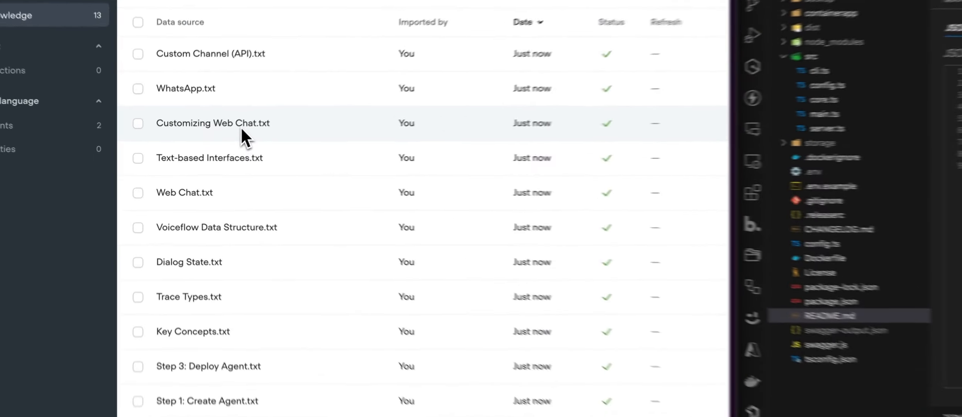
Step: View the uploaded content of the Customizing Web Chat.txt data source
left_click(214, 123)
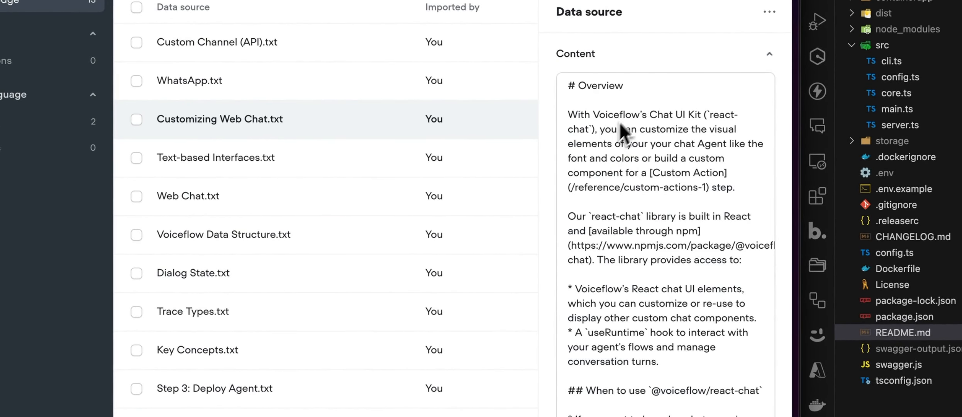
scroll("down", 3)
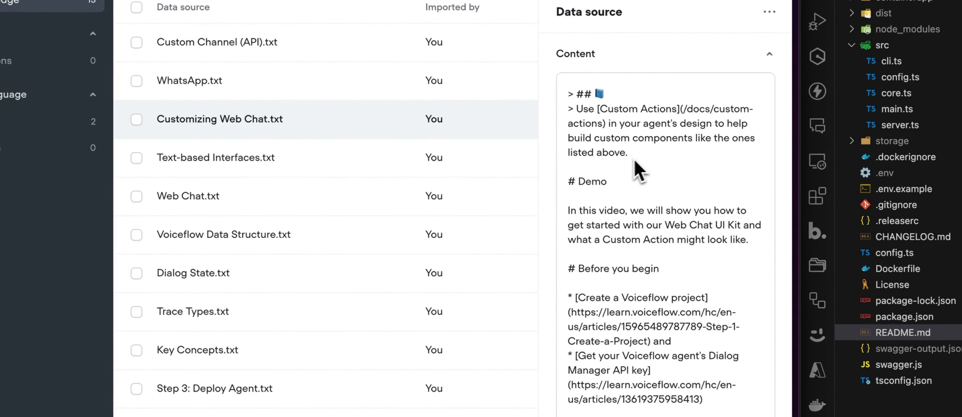
scroll("down", 3)
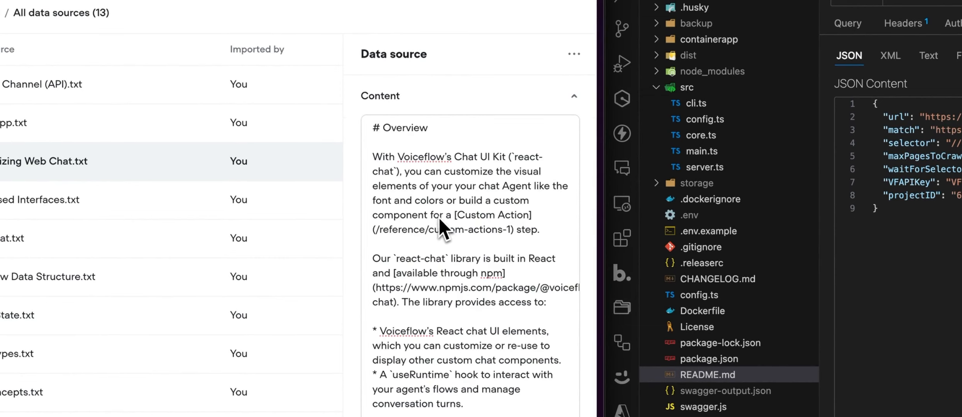
scroll("down", 3)
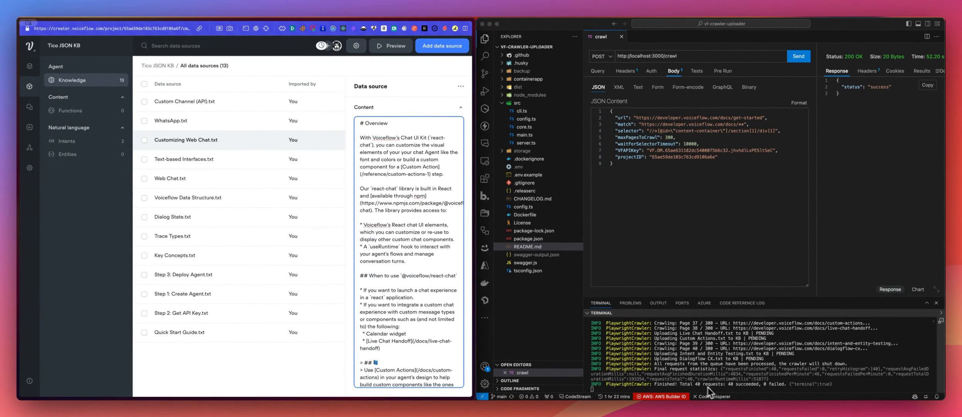
Step: Hop to Functions and back to Knowledge so the list refreshes to 39 data sources
left_click(69, 110)
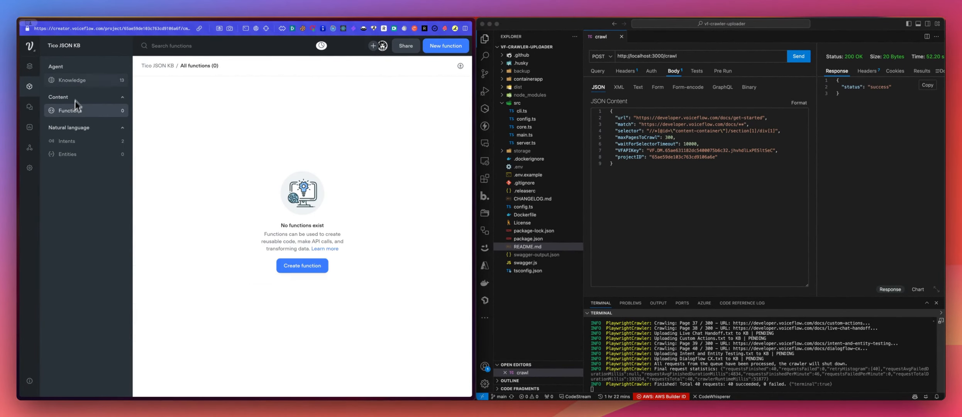
left_click(71, 80)
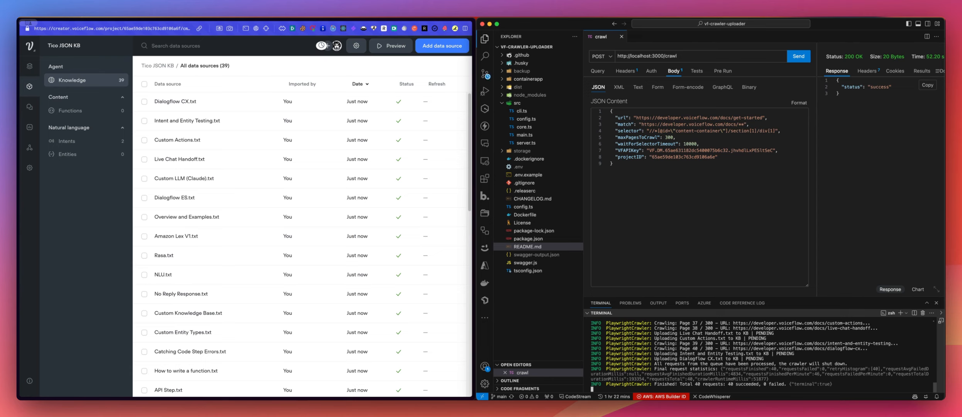
mouse_move(662, 236)
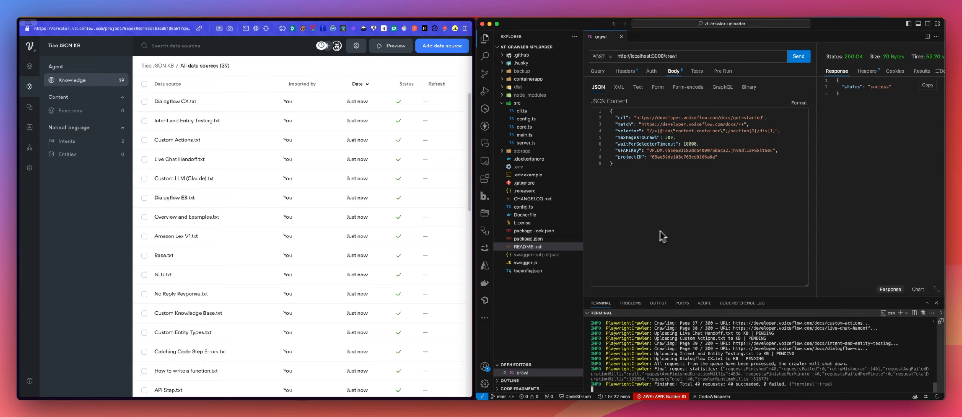
mouse_move(681, 233)
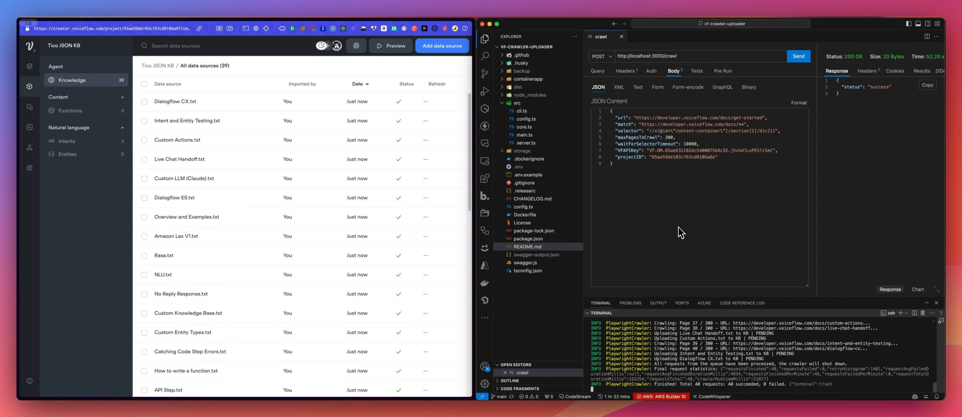